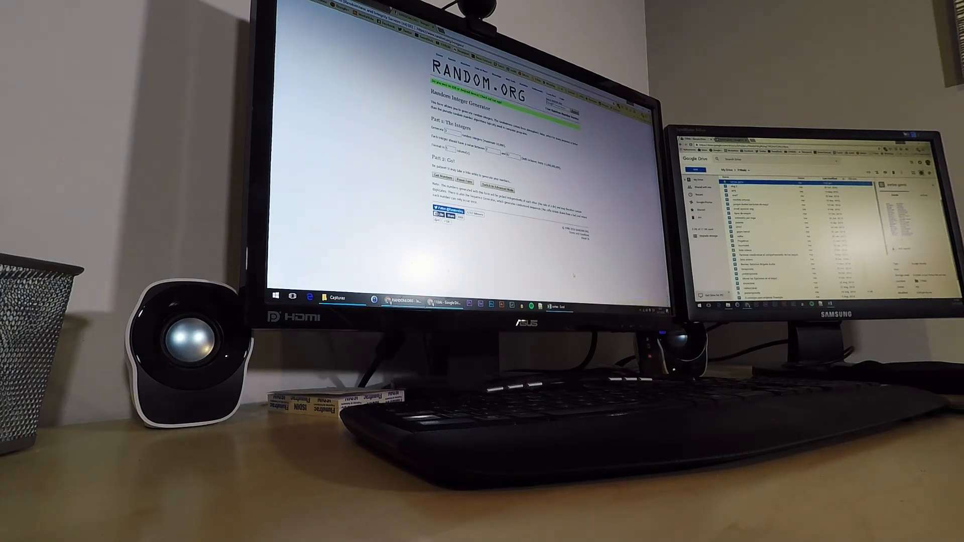
# Show 'People Who Shared This' for the 110% SKI photo and scroll to the end.
pyautogui.click(148, 20)
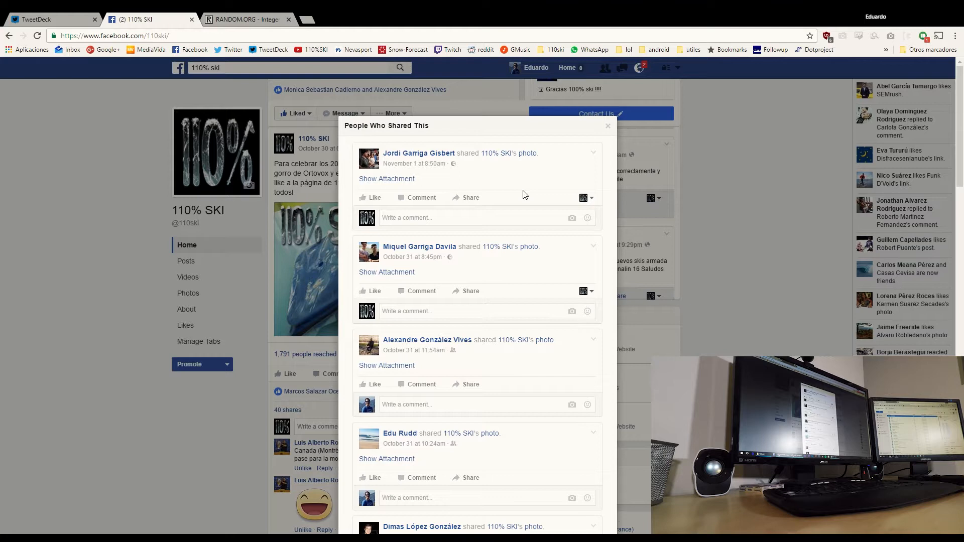
pyautogui.scroll(-3)
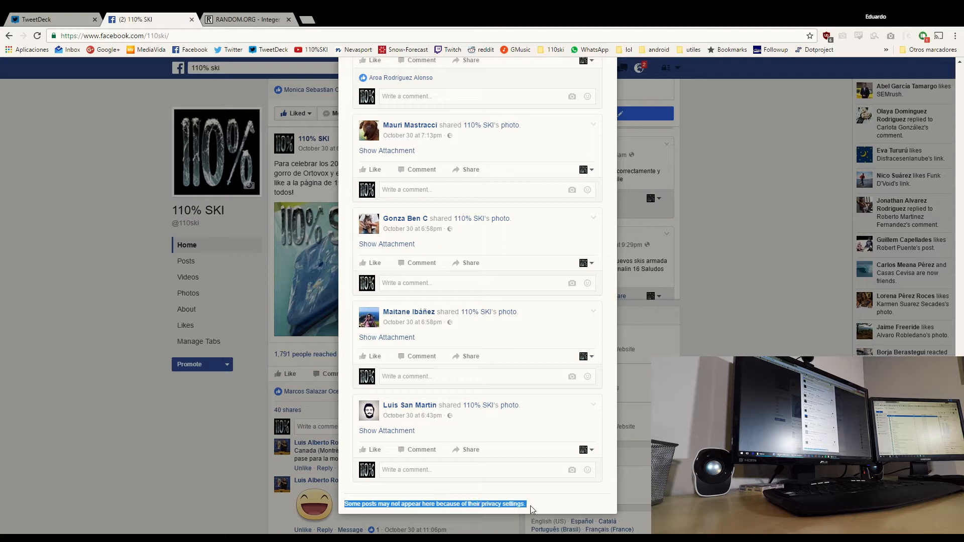
pyautogui.moveTo(530, 508)
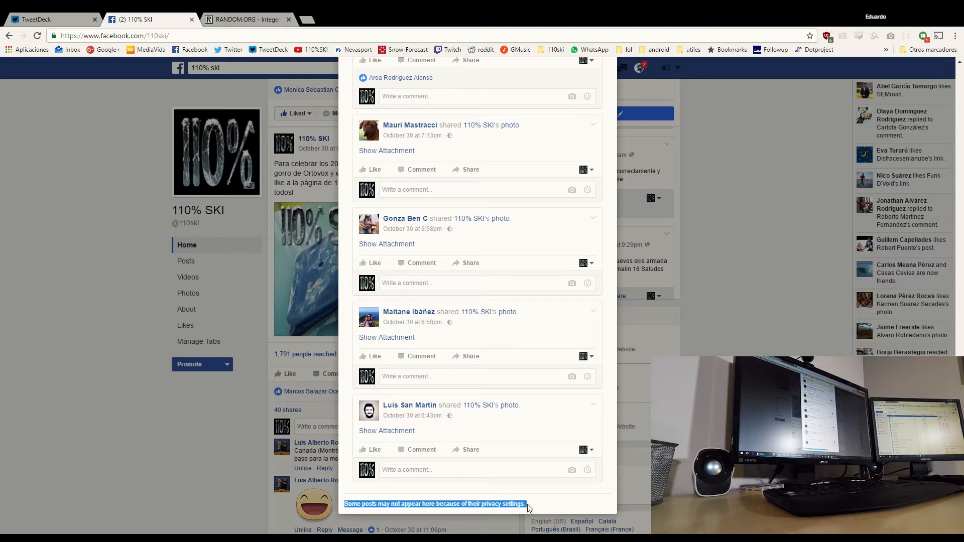
pyautogui.moveTo(502, 504)
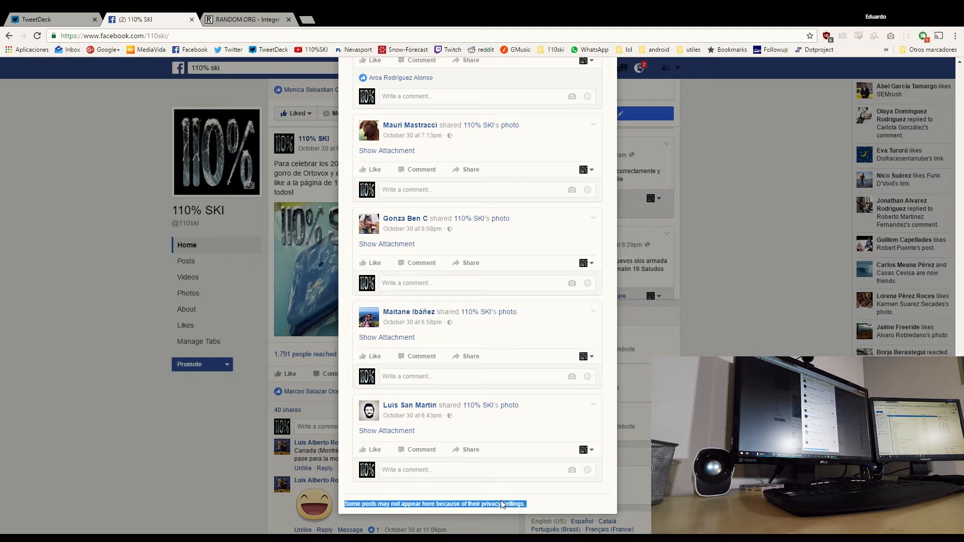
pyautogui.moveTo(491, 507)
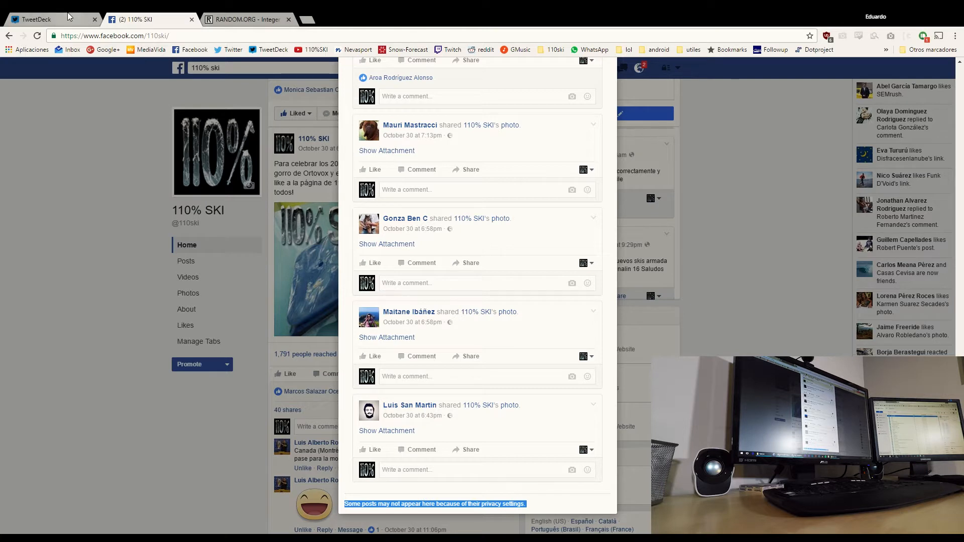
# In TweetDeck, list the 44 accounts that retweeted the giveaway tweet and scroll through them.
pyautogui.click(49, 19)
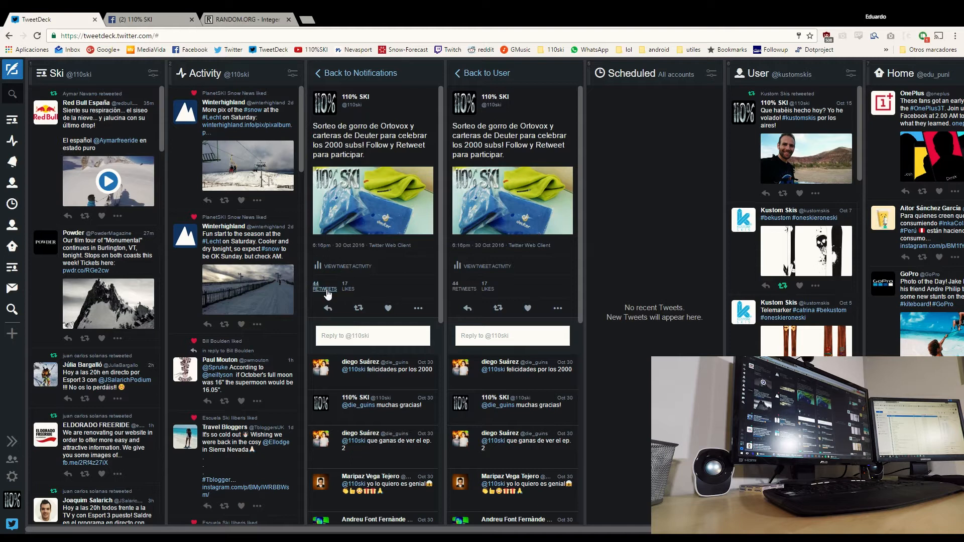
pyautogui.click(316, 286)
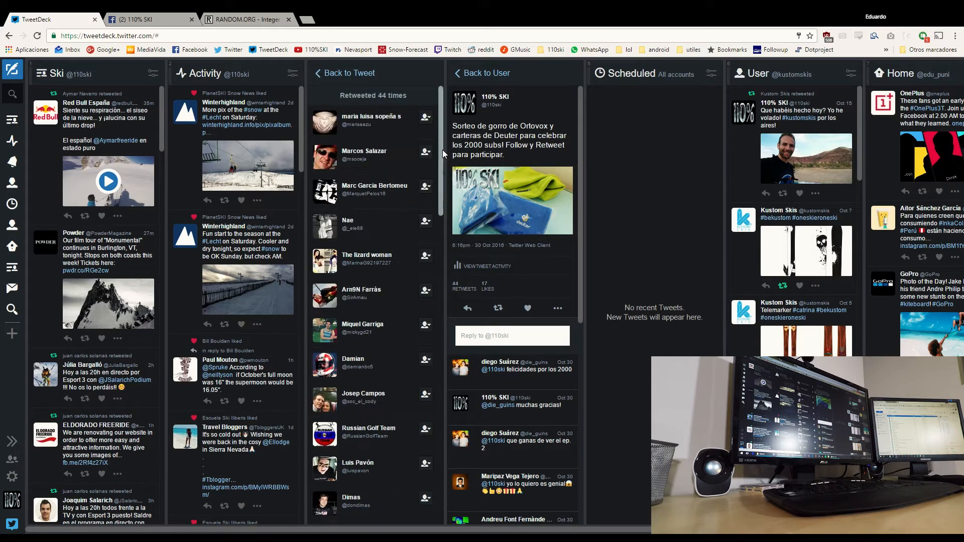
pyautogui.scroll(-3)
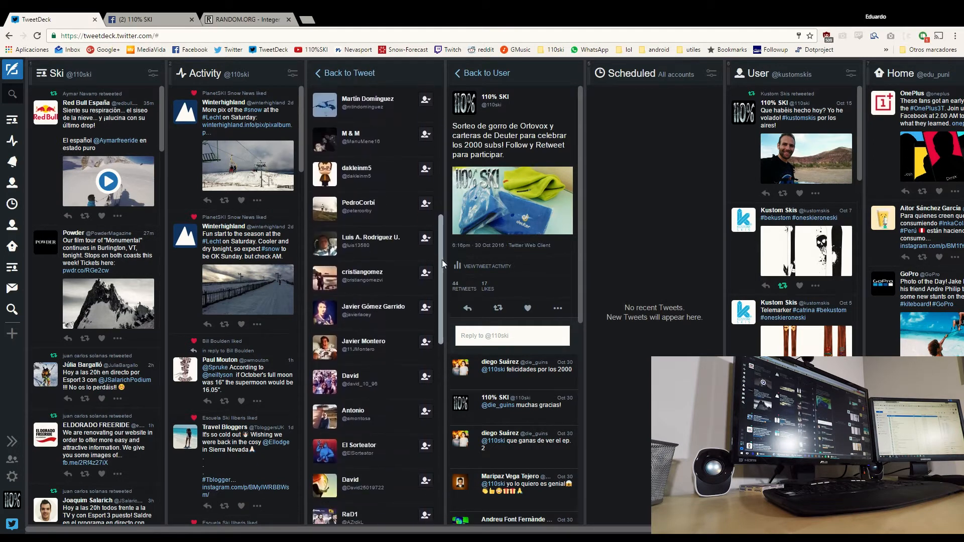
pyautogui.scroll(-3)
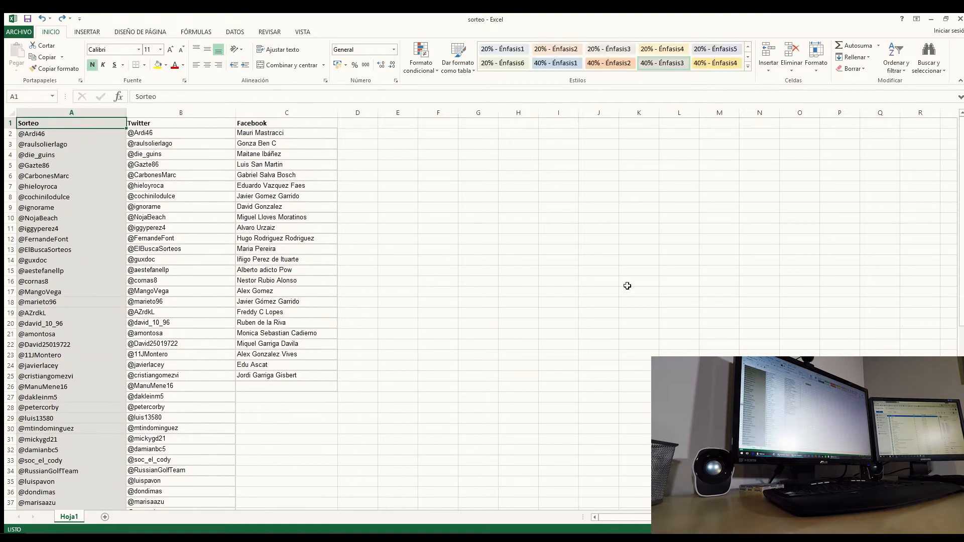
pyautogui.moveTo(141, 188)
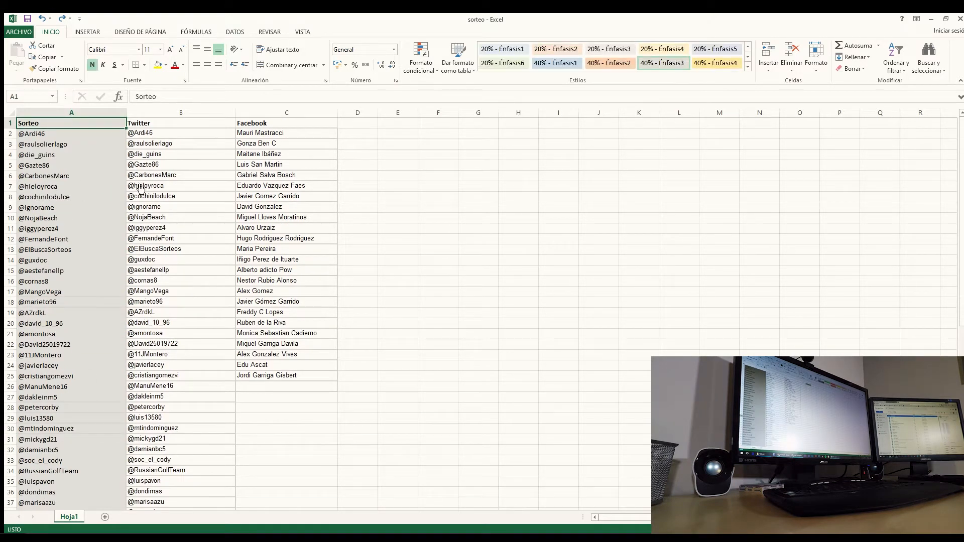
# Scroll through the Excel entrant sheet's Twitter and Facebook columns, then switch to RANDOM.ORG.
pyautogui.scroll(-3)
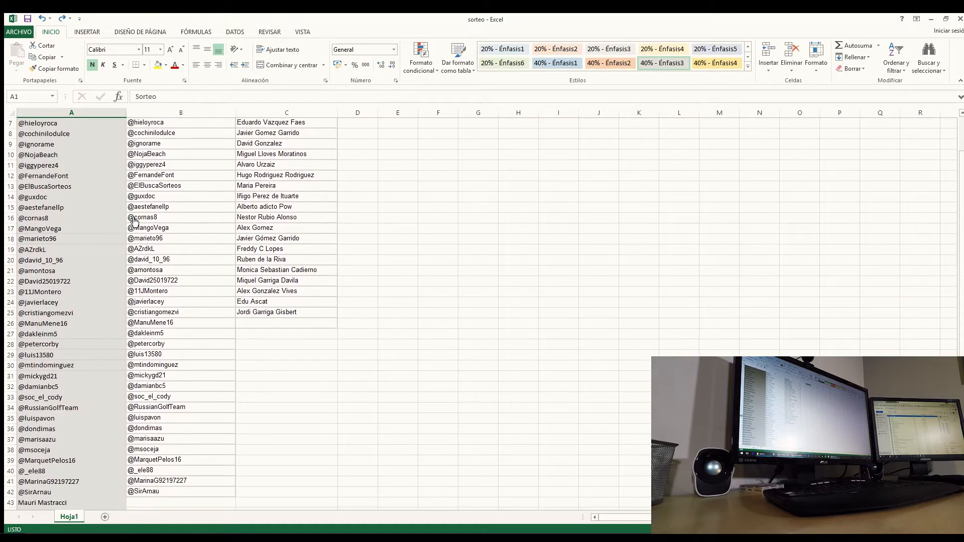
pyautogui.scroll(-3)
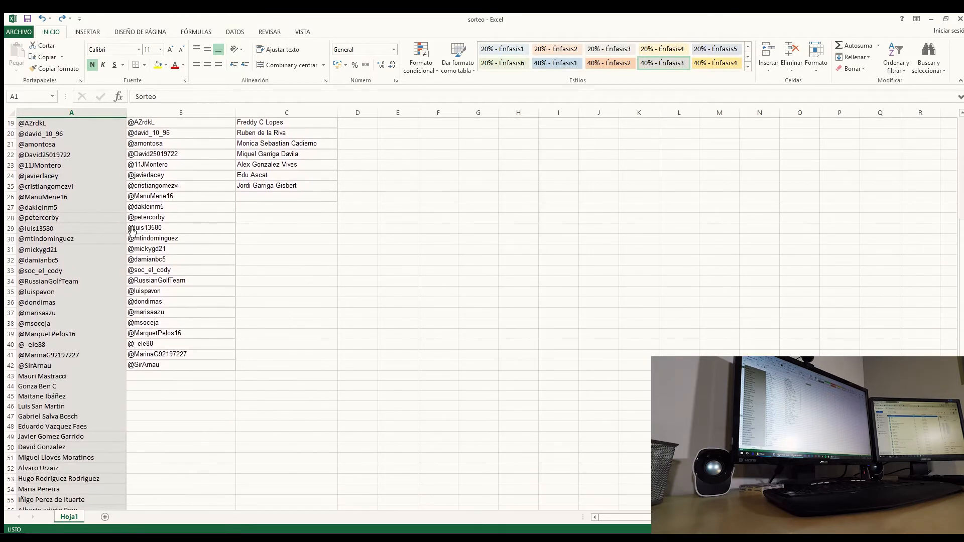
pyautogui.moveTo(174, 286)
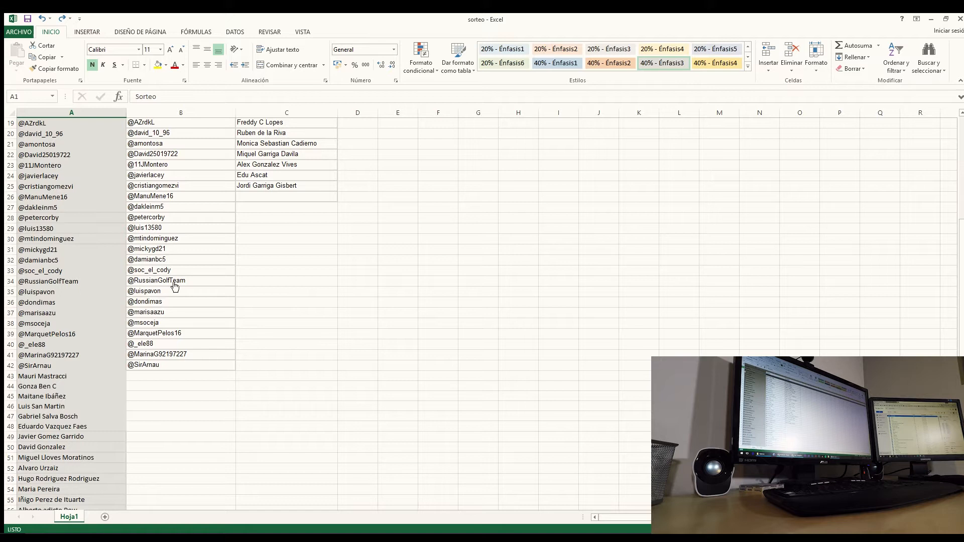
pyautogui.moveTo(379, 328)
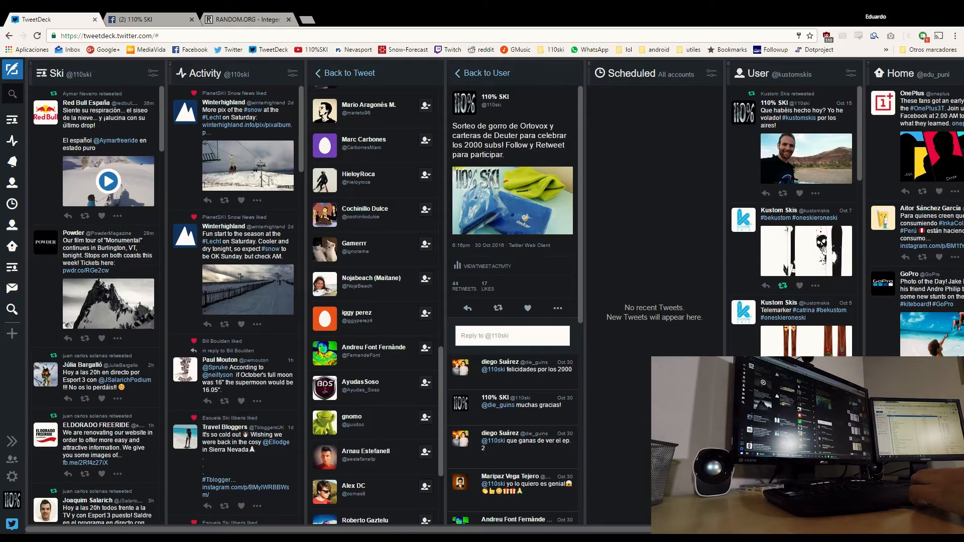
pyautogui.click(245, 19)
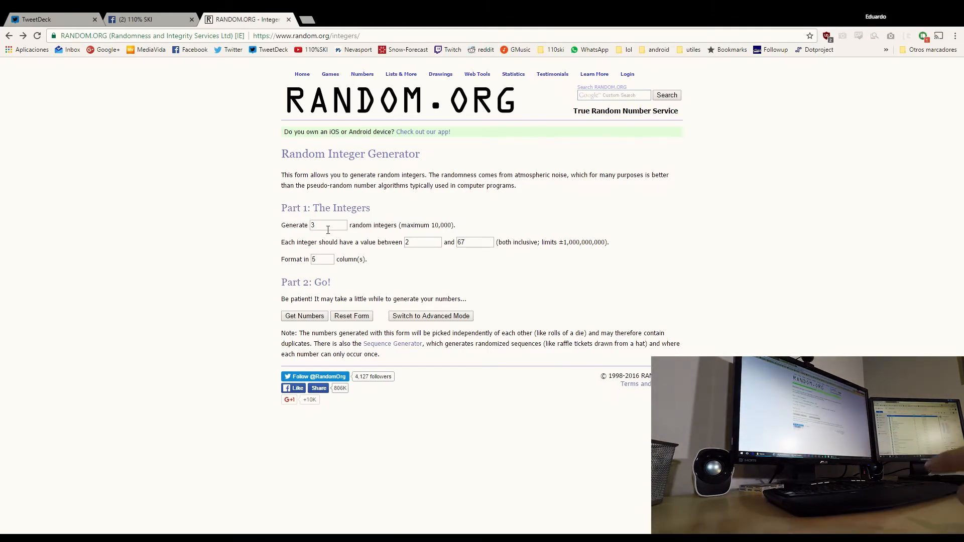
# Set the upper limit to 66 and generate 3 integers from 2, yielding 27, 43 and 21.
pyautogui.tripleClick(474, 242)
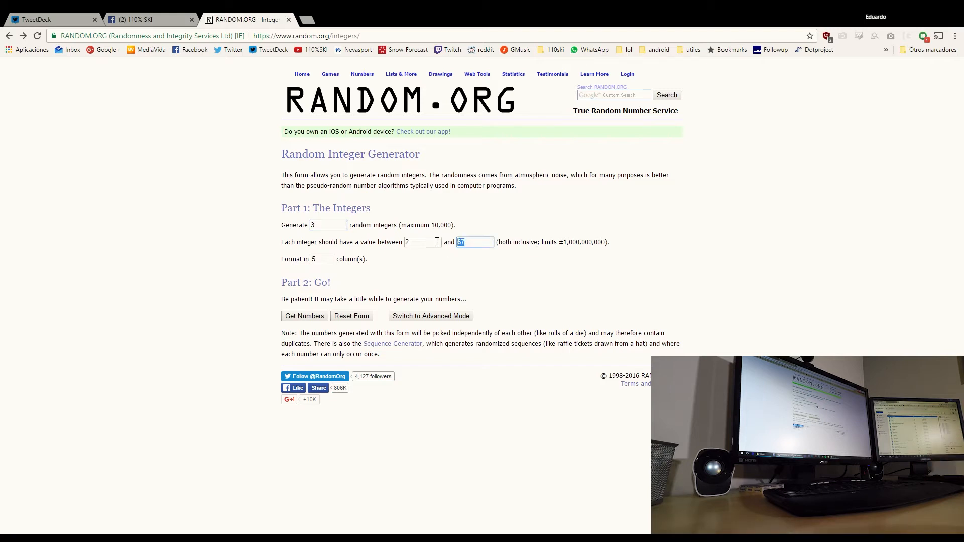
pyautogui.write('66')
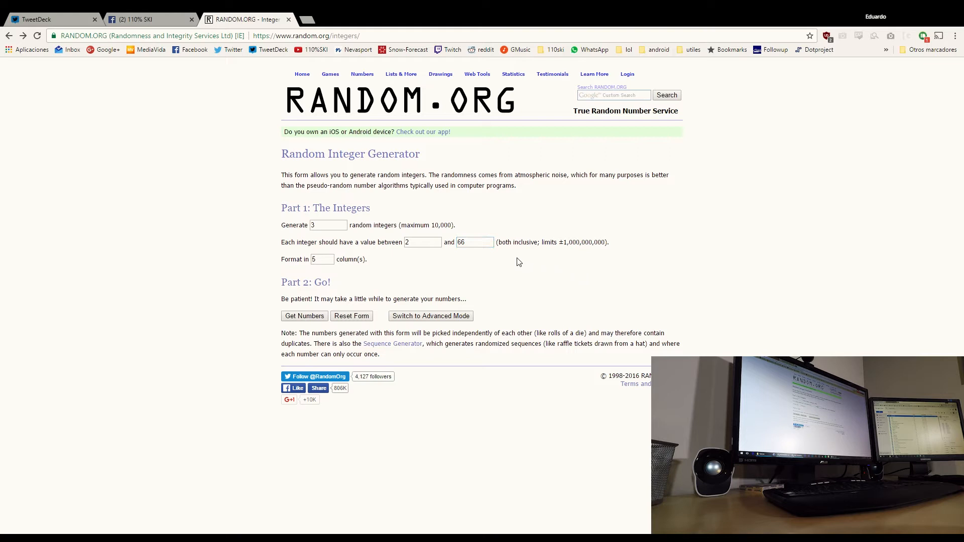
pyautogui.moveTo(362, 229)
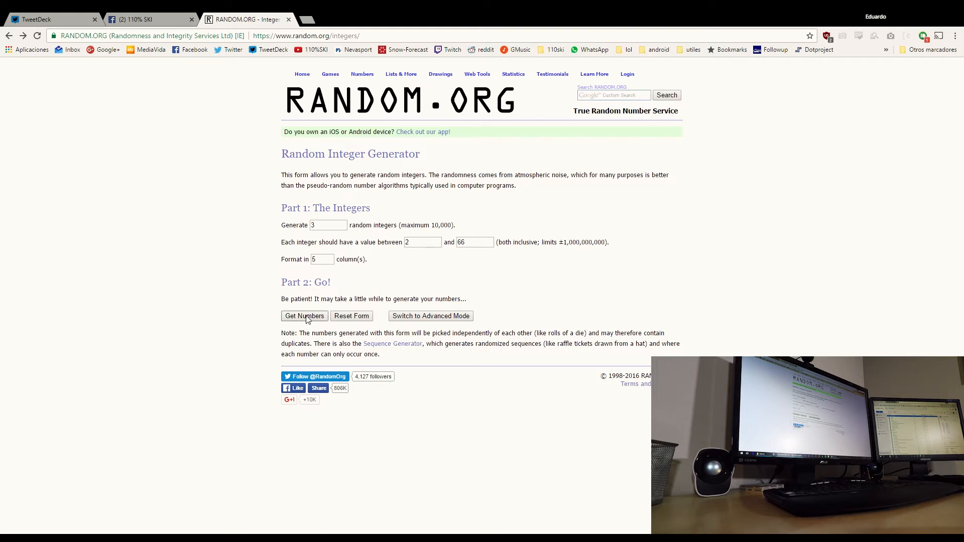
pyautogui.click(304, 316)
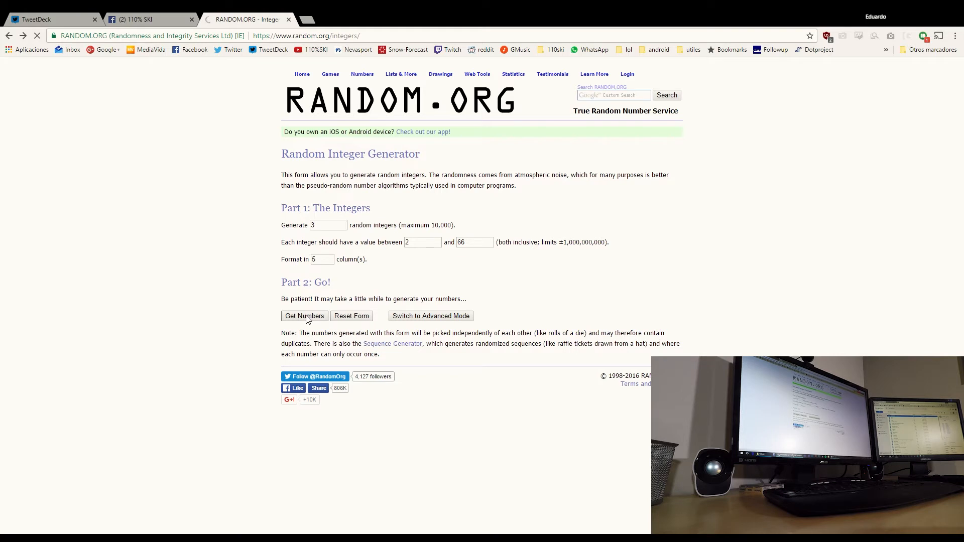
pyautogui.click(305, 316)
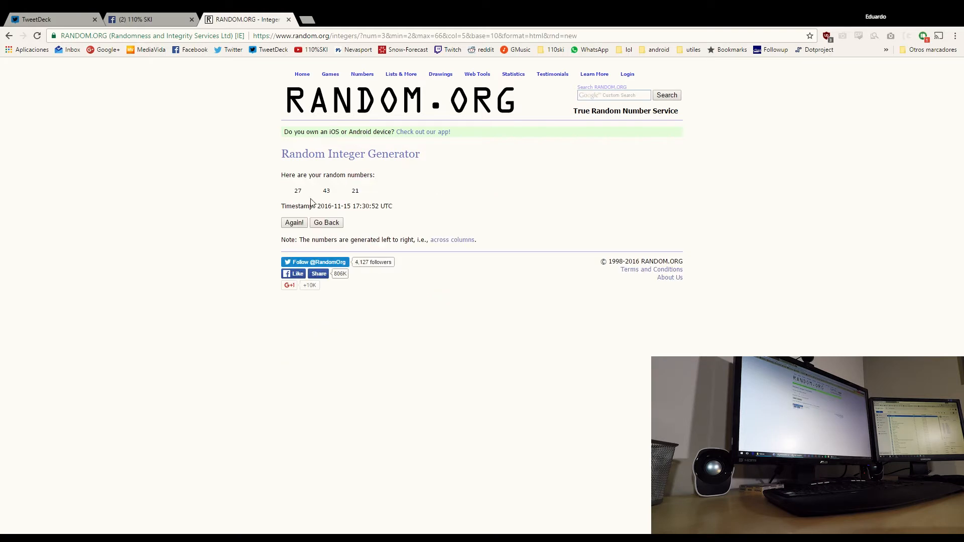